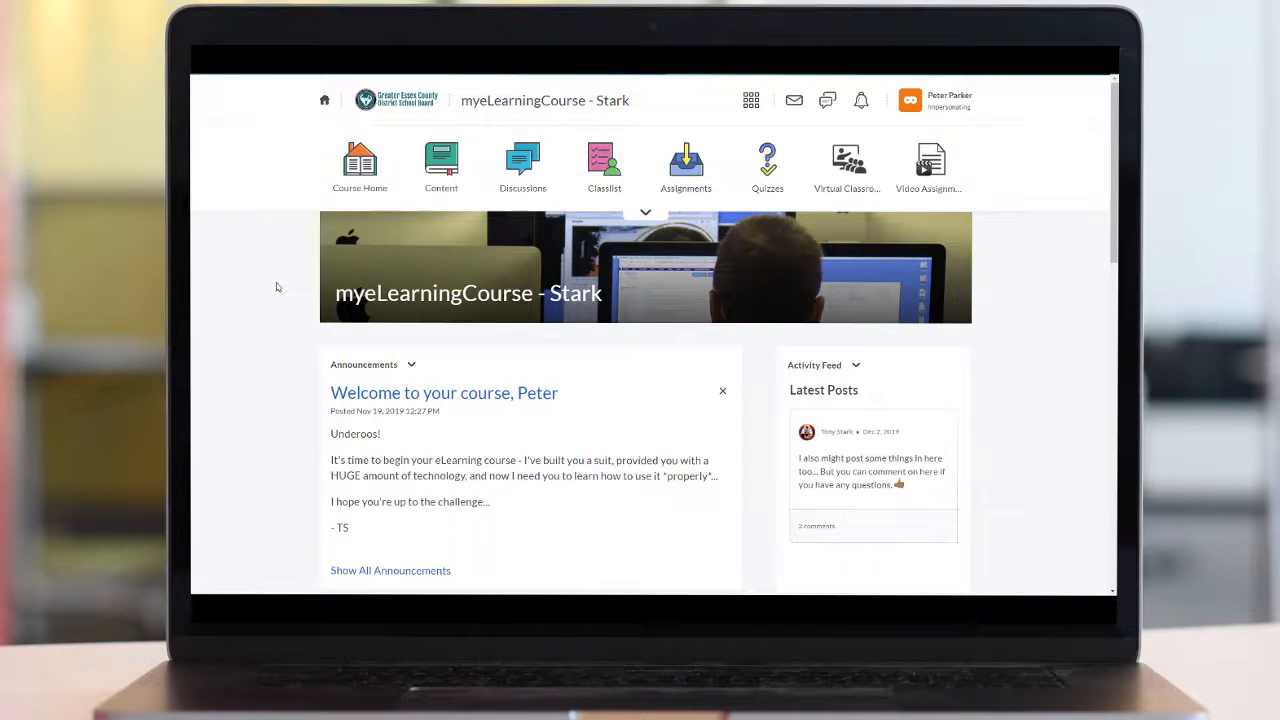
Open the Content area from the myeLearningCourse navbar
{"action": "left_click", "coordinate": [440, 164]}
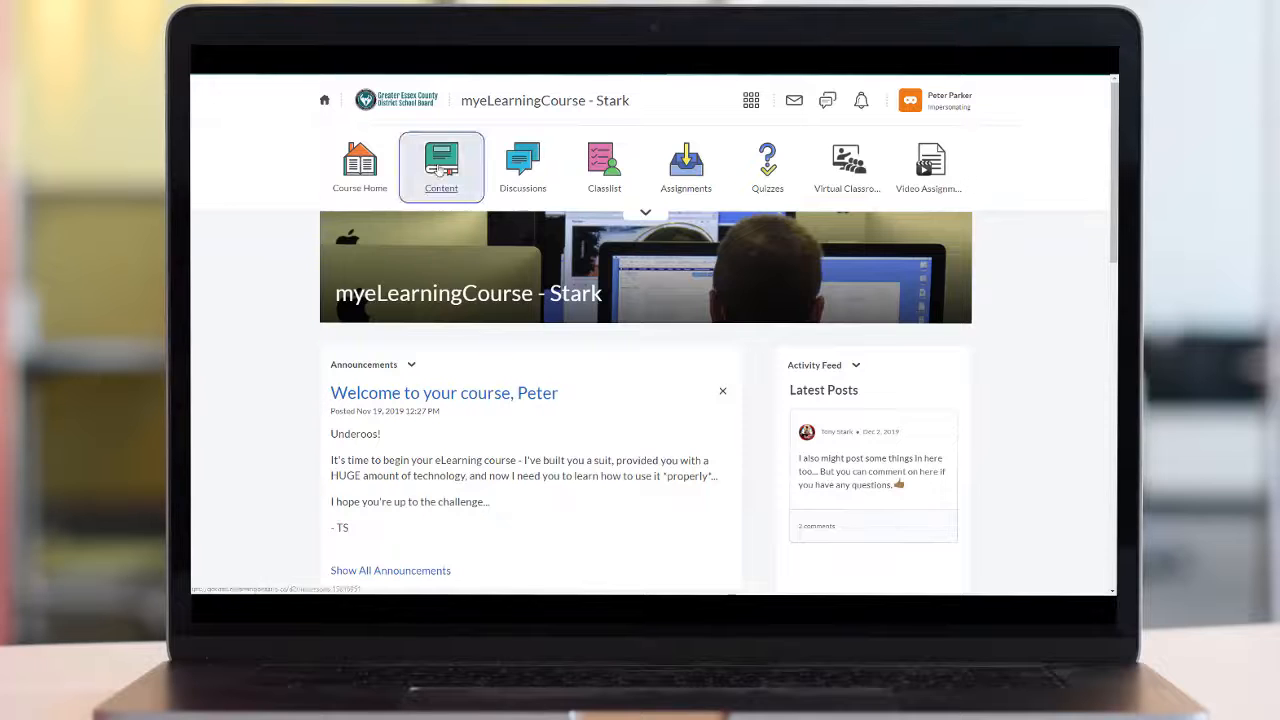
{"action": "left_click", "coordinate": [440, 164]}
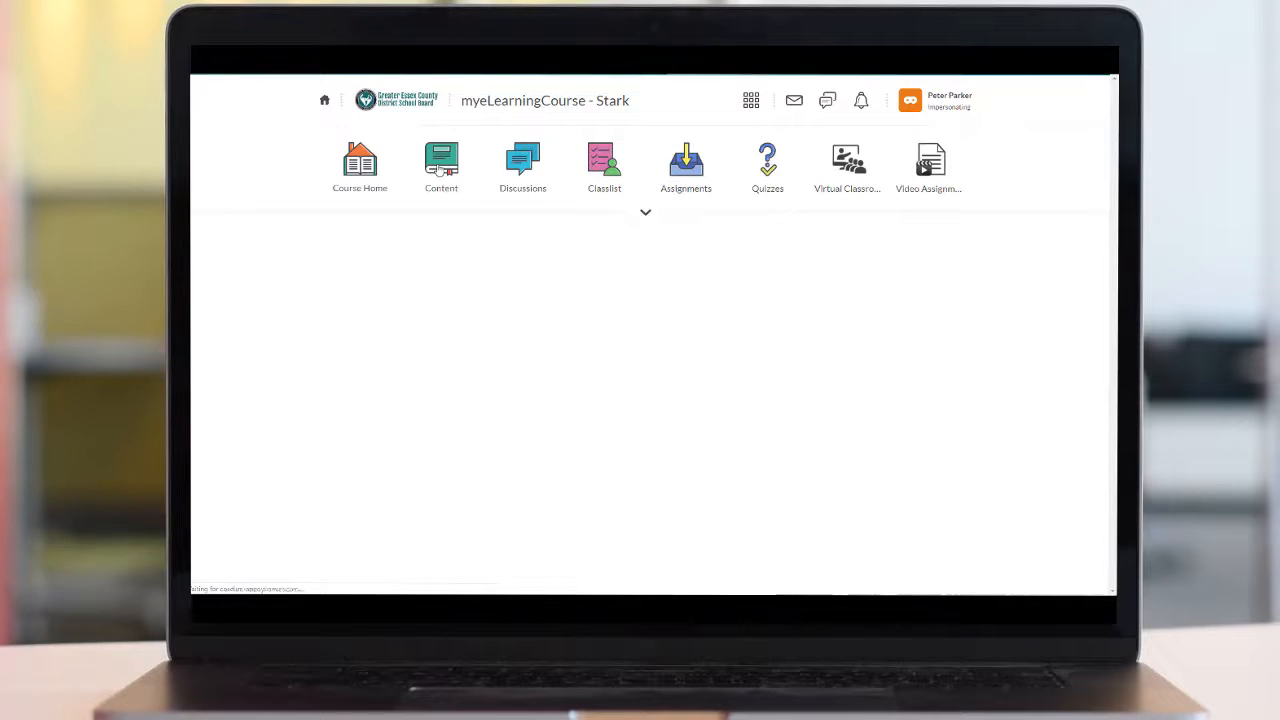
Expand the So You Want to be a Superhero module and its Superpowers lesson to reveal the Content item
{"action": "left_click", "coordinate": [446, 164]}
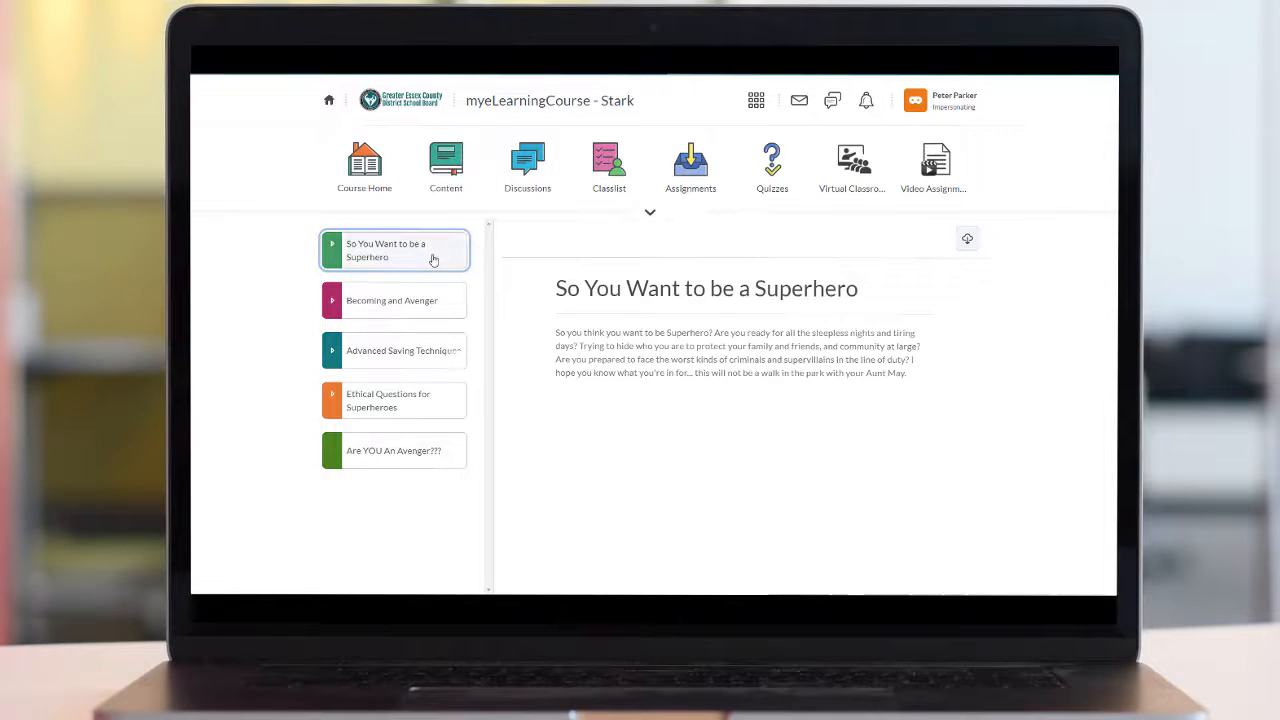
{"action": "left_click", "coordinate": [394, 250]}
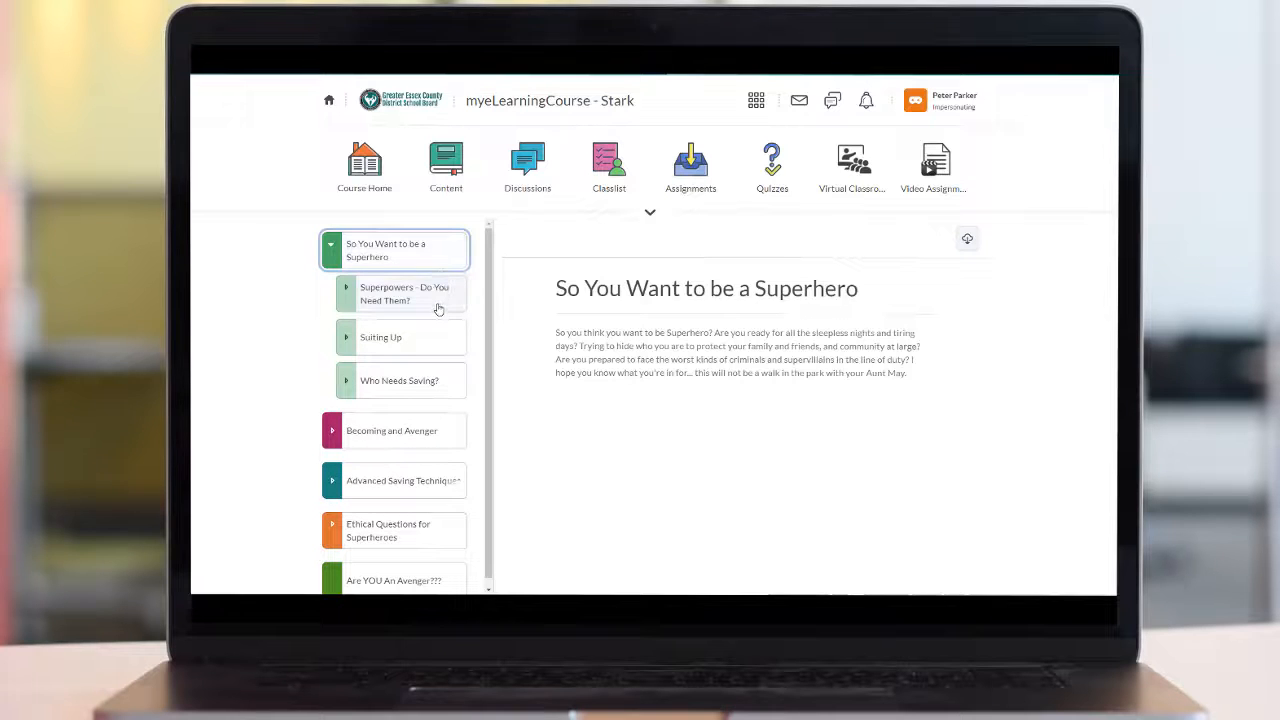
{"action": "left_click", "coordinate": [404, 292]}
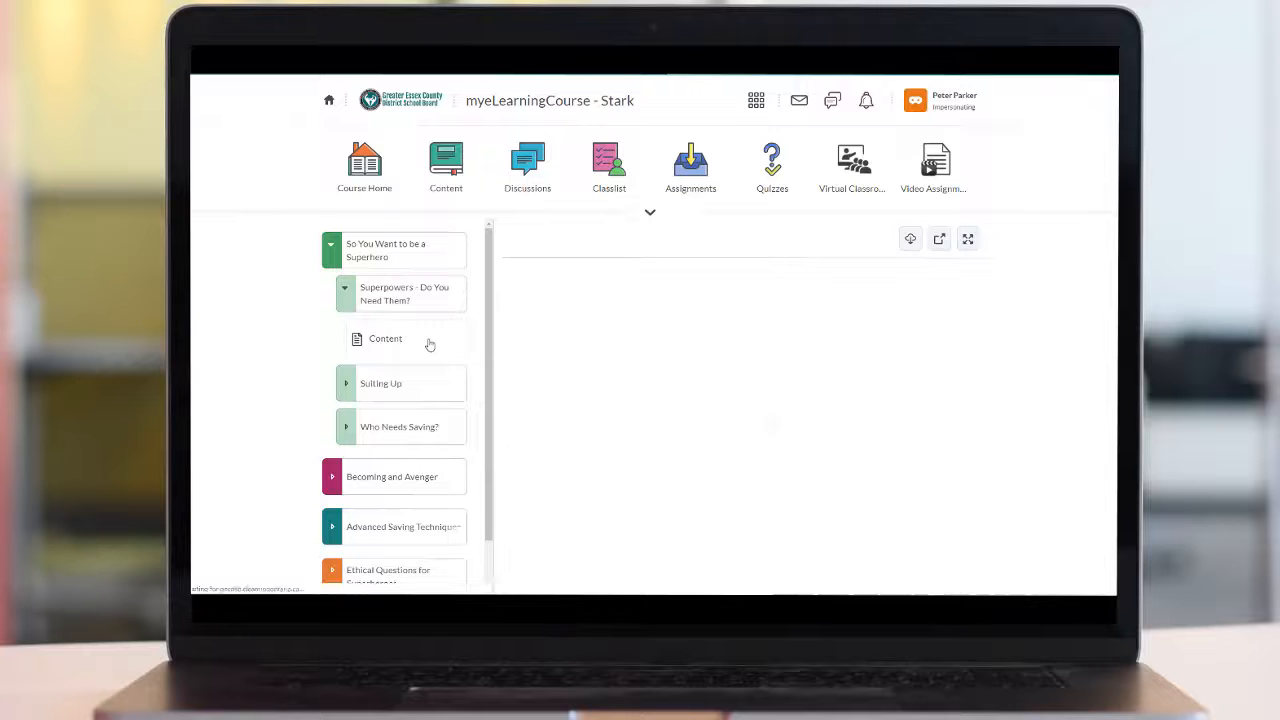
View the Superpowers lesson's Goals, Action and Minds On sections, then move to the eLearning SSPD course's HSB4U module
{"action": "left_click", "coordinate": [384, 338]}
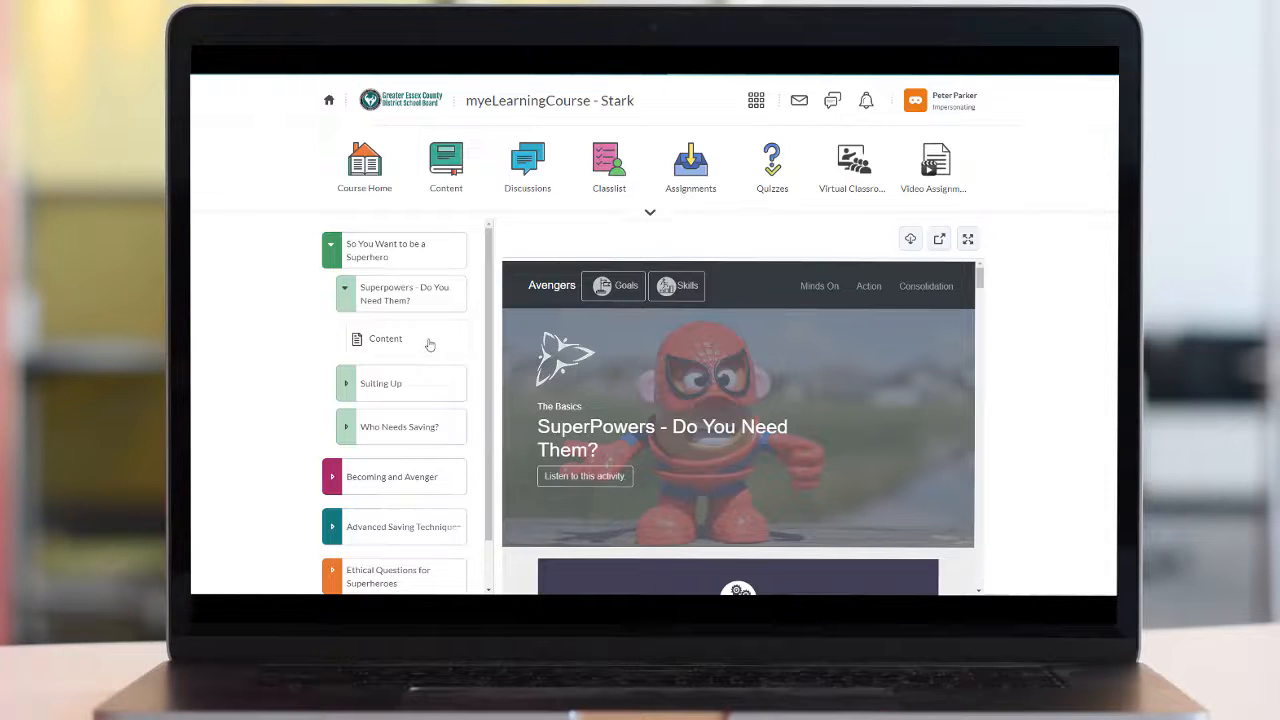
{"action": "mouse_move", "coordinate": [950, 260]}
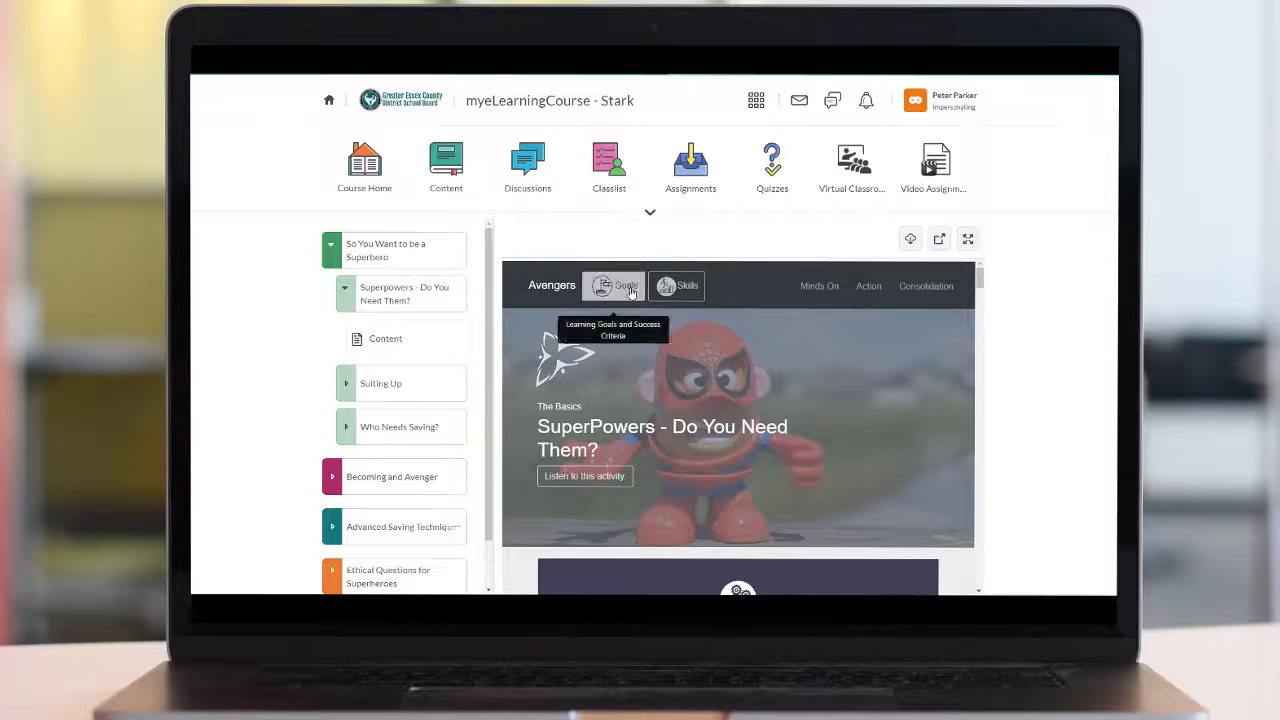
{"action": "left_click", "coordinate": [624, 284]}
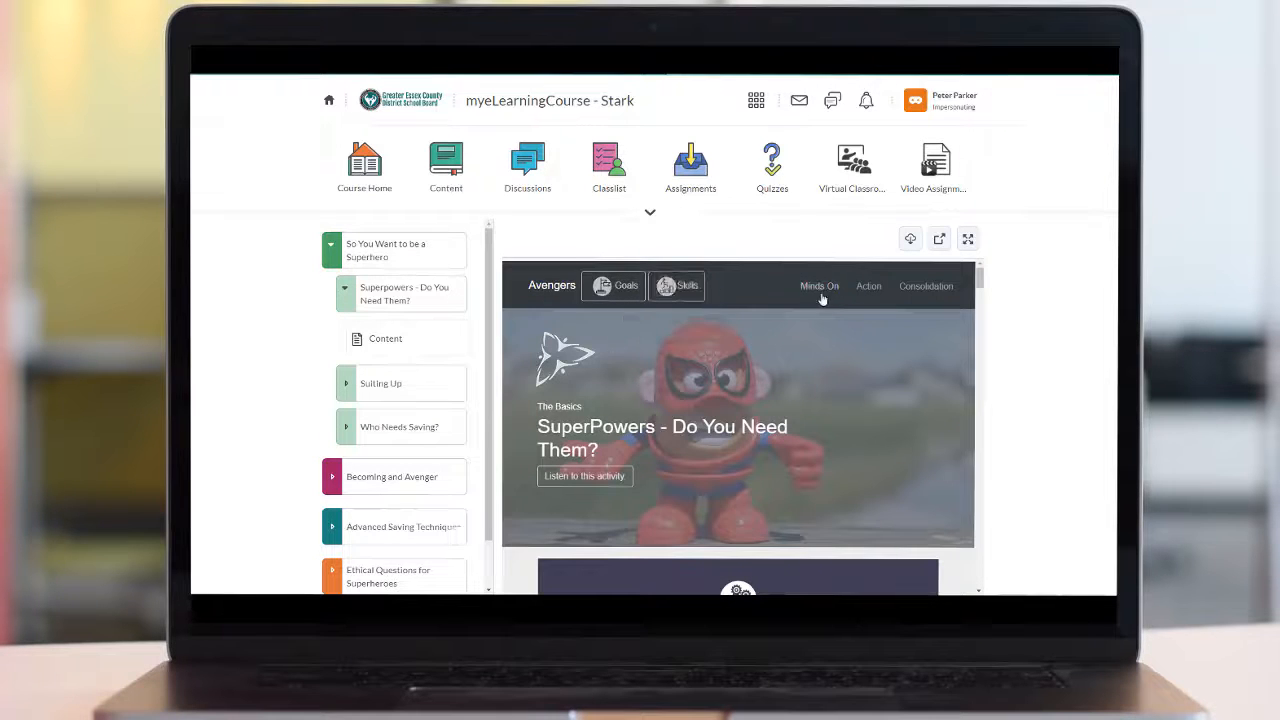
{"action": "left_click", "coordinate": [868, 286]}
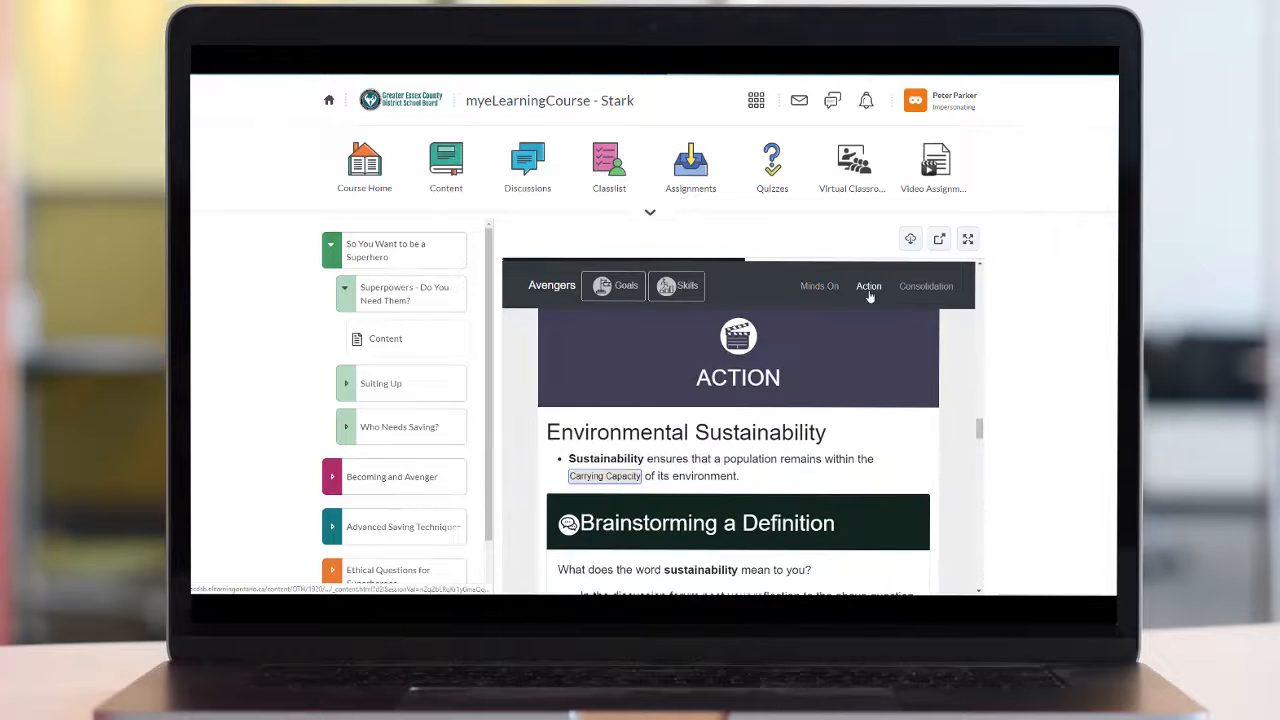
{"action": "left_click", "coordinate": [818, 286]}
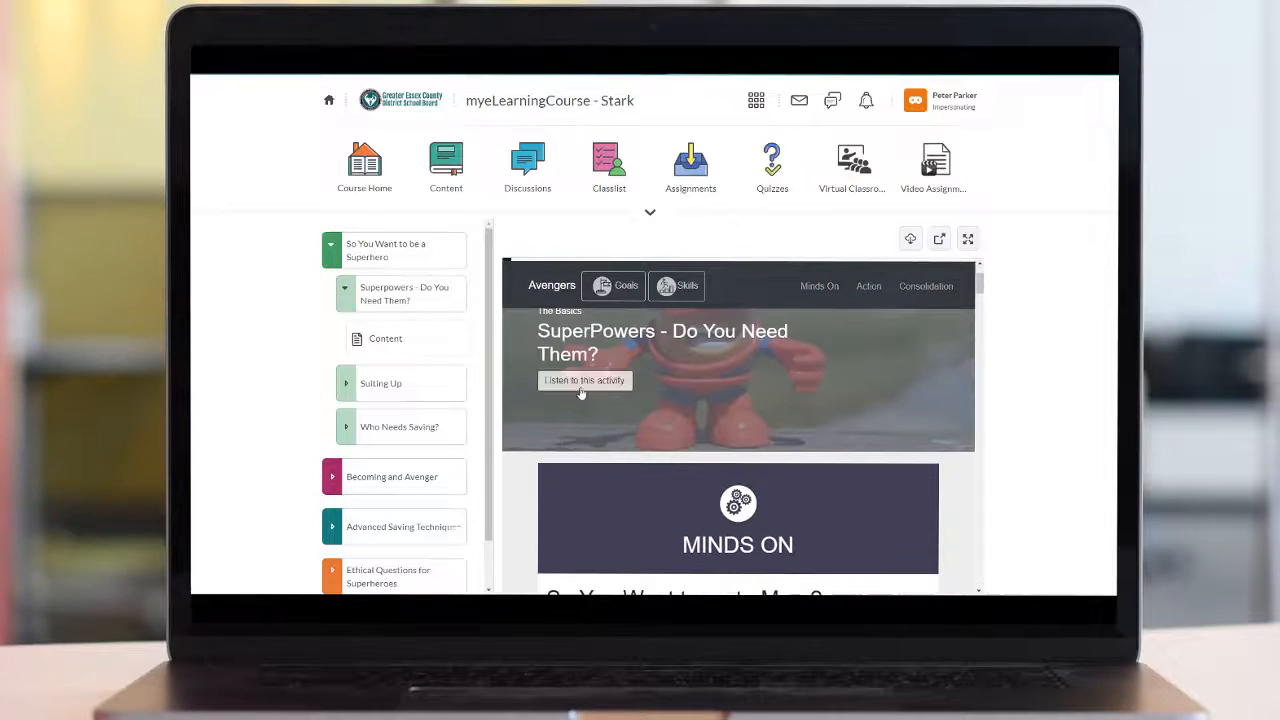
{"action": "left_click", "coordinate": [584, 380]}
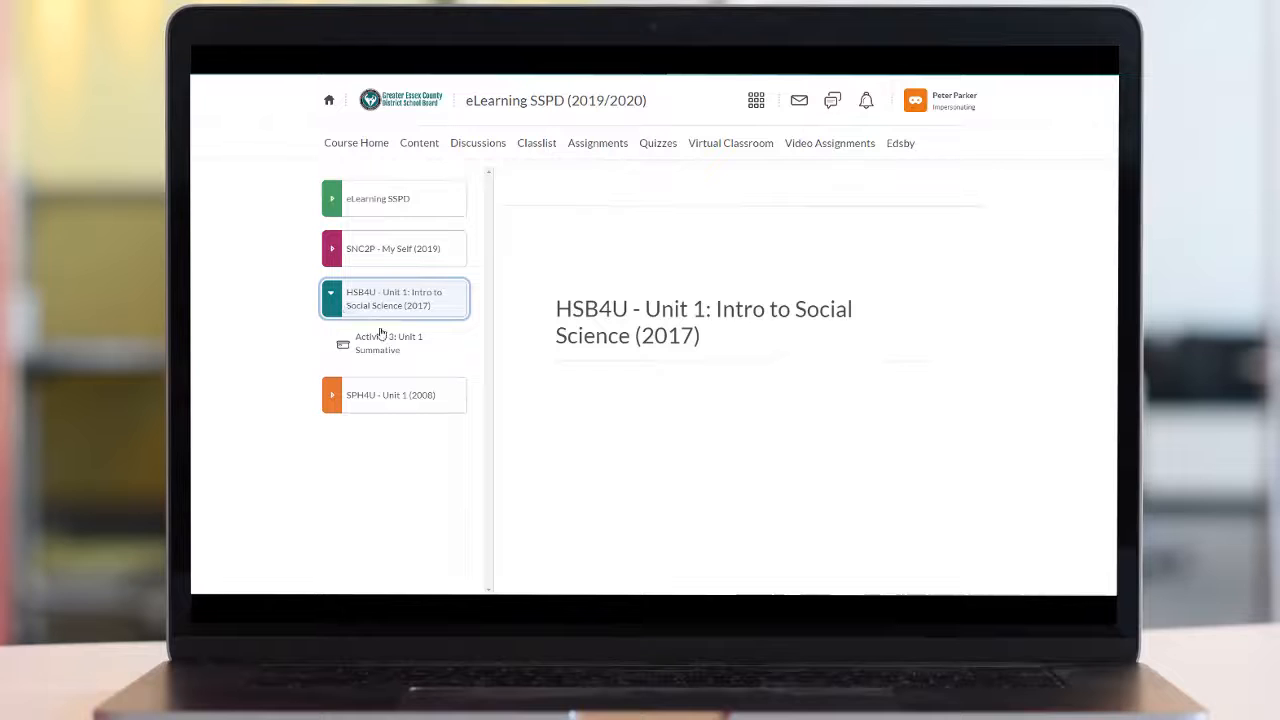
Open Activity 3: Unit 1 Summative and launch it in its own page via Go to Activity
{"action": "left_click", "coordinate": [388, 344]}
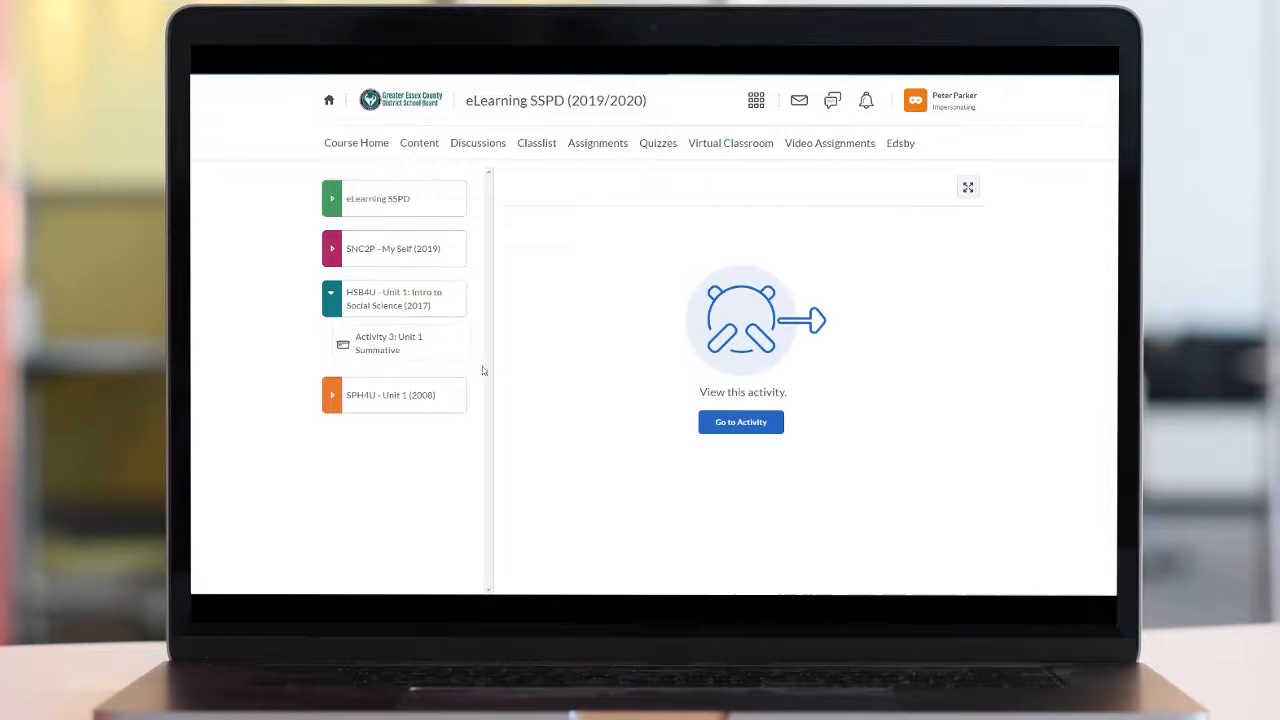
{"action": "left_click", "coordinate": [740, 420]}
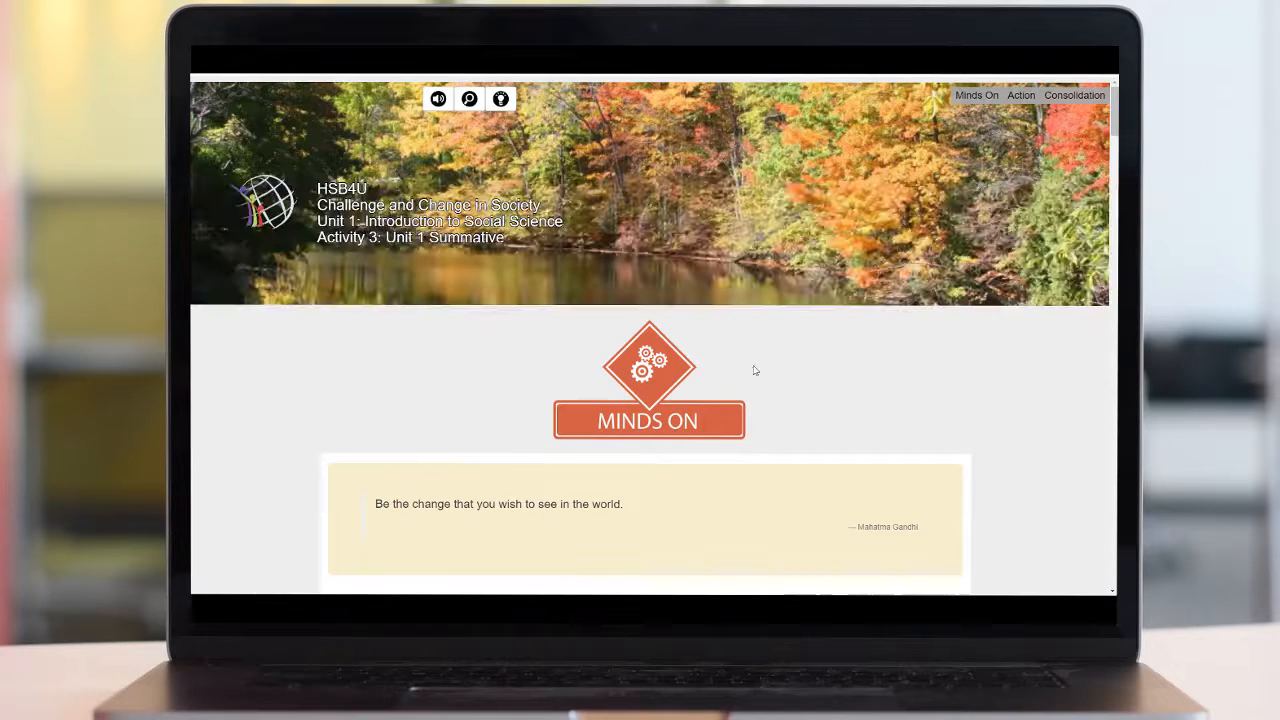
Bring up the narration and learning goals, then jump to the Consolidation section on Finalizing your Topic
{"action": "left_click", "coordinate": [438, 98]}
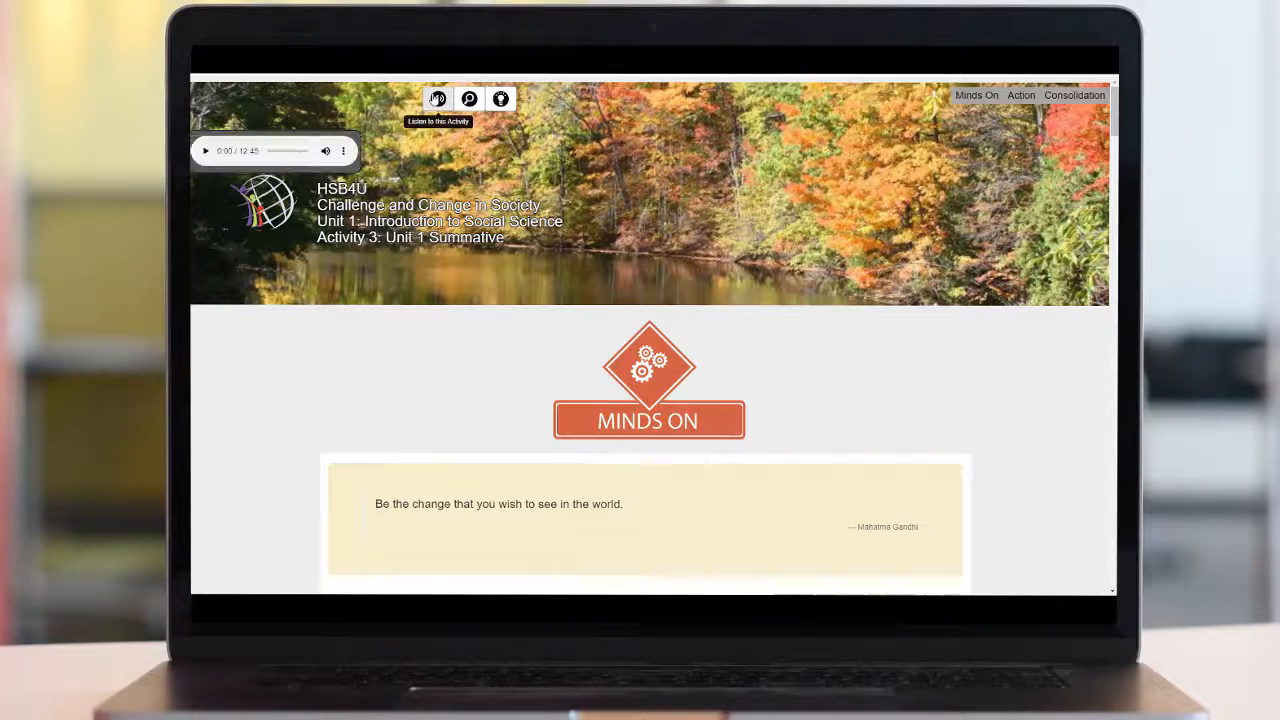
{"action": "left_click", "coordinate": [468, 98]}
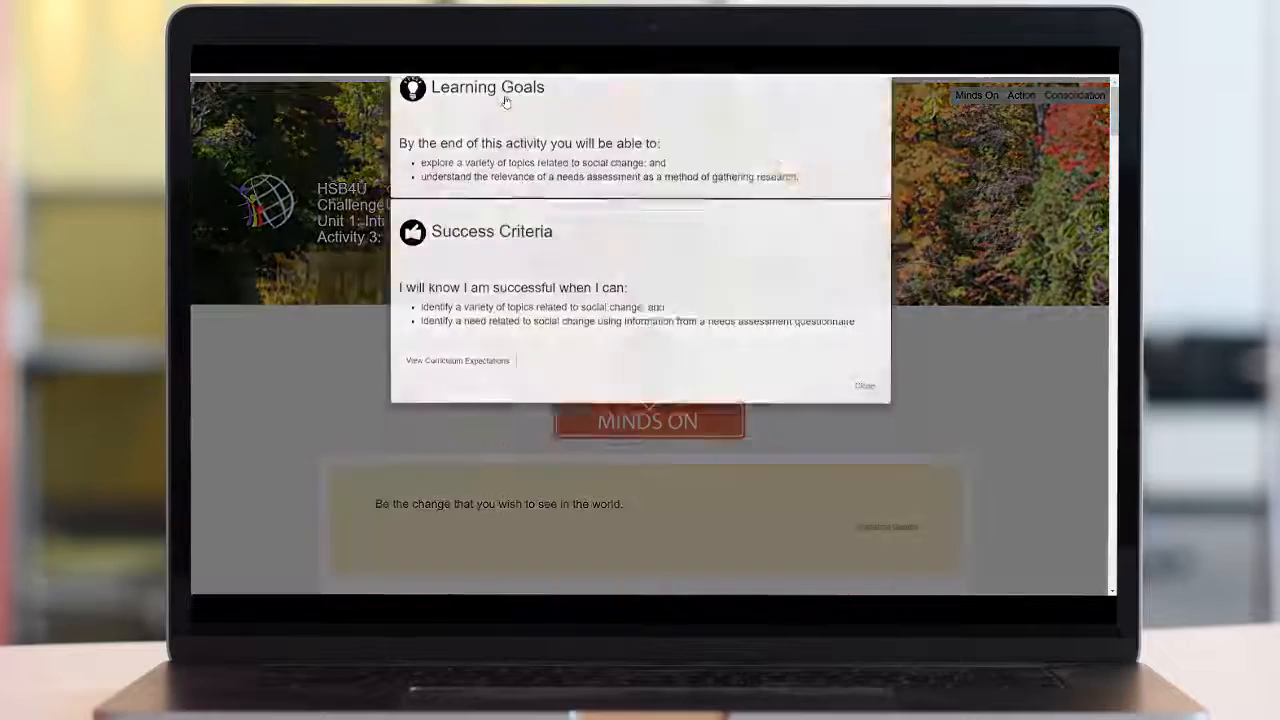
{"action": "left_click", "coordinate": [864, 386]}
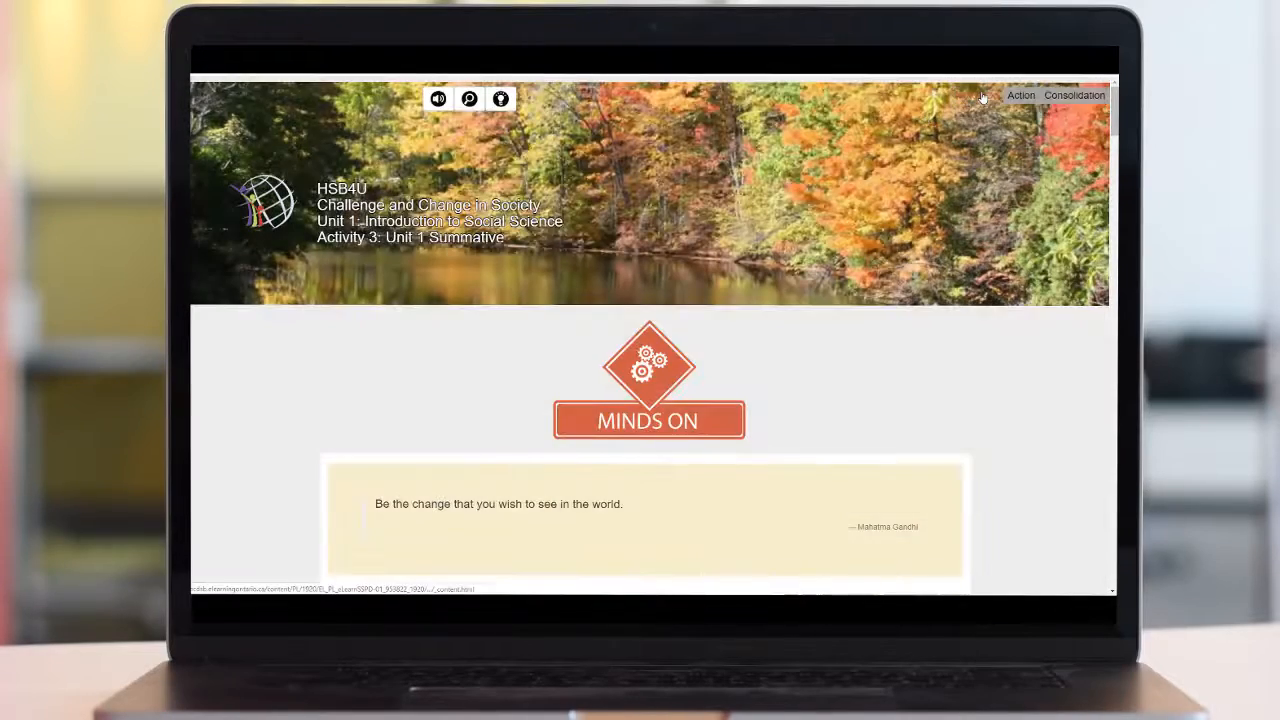
{"action": "left_click", "coordinate": [1074, 96]}
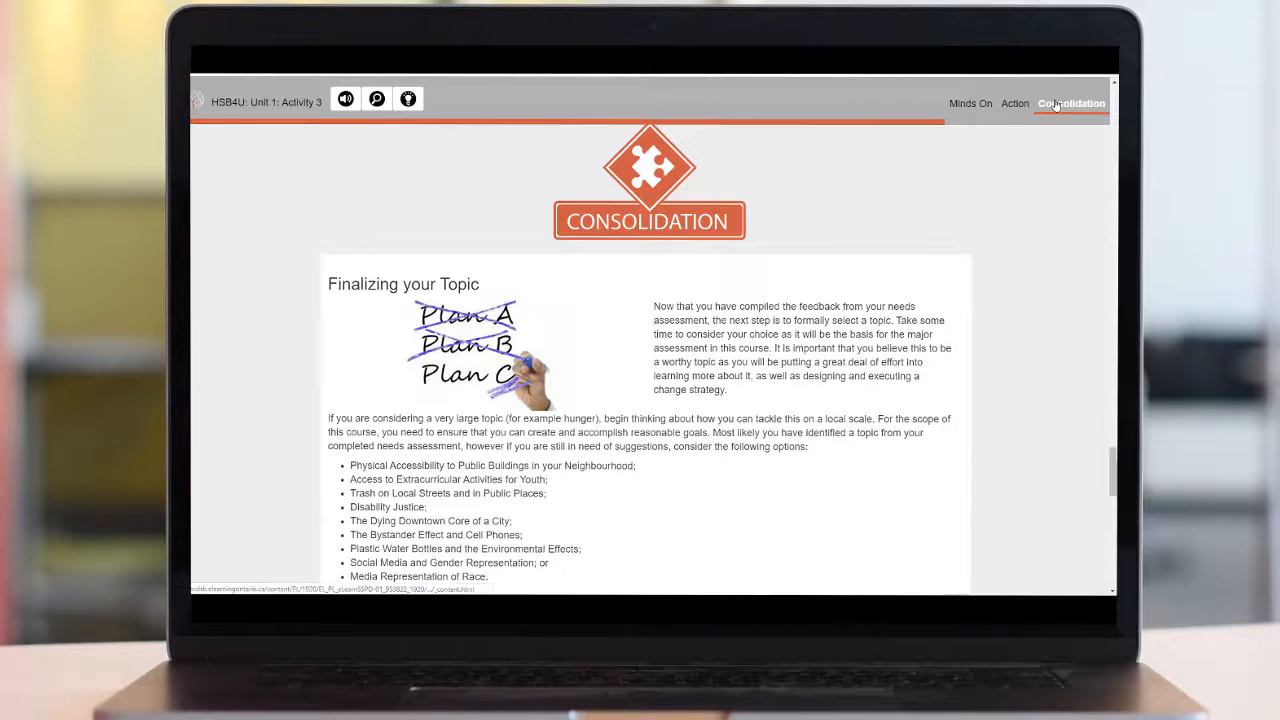
Scroll through the Consolidation page's guidance and suggested topics
{"action": "scroll", "scroll_direction": "down", "scroll_amount": 3}
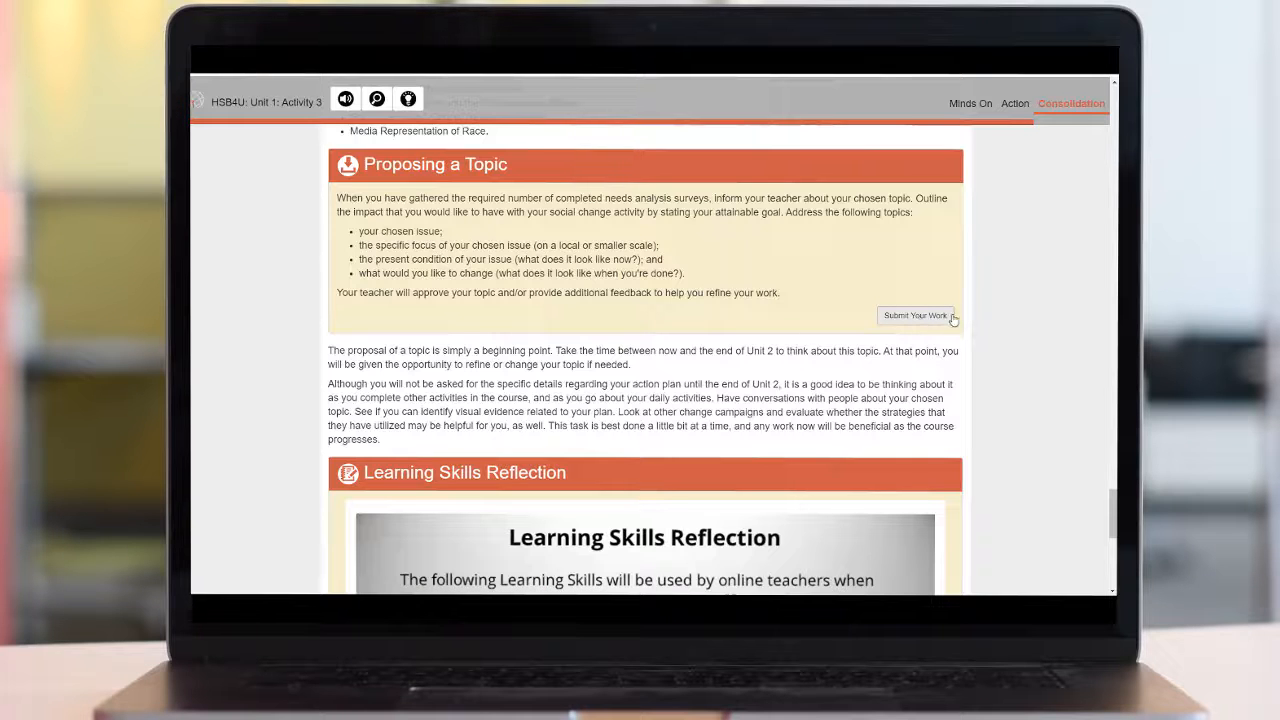
{"action": "scroll", "scroll_direction": "down", "scroll_amount": 3}
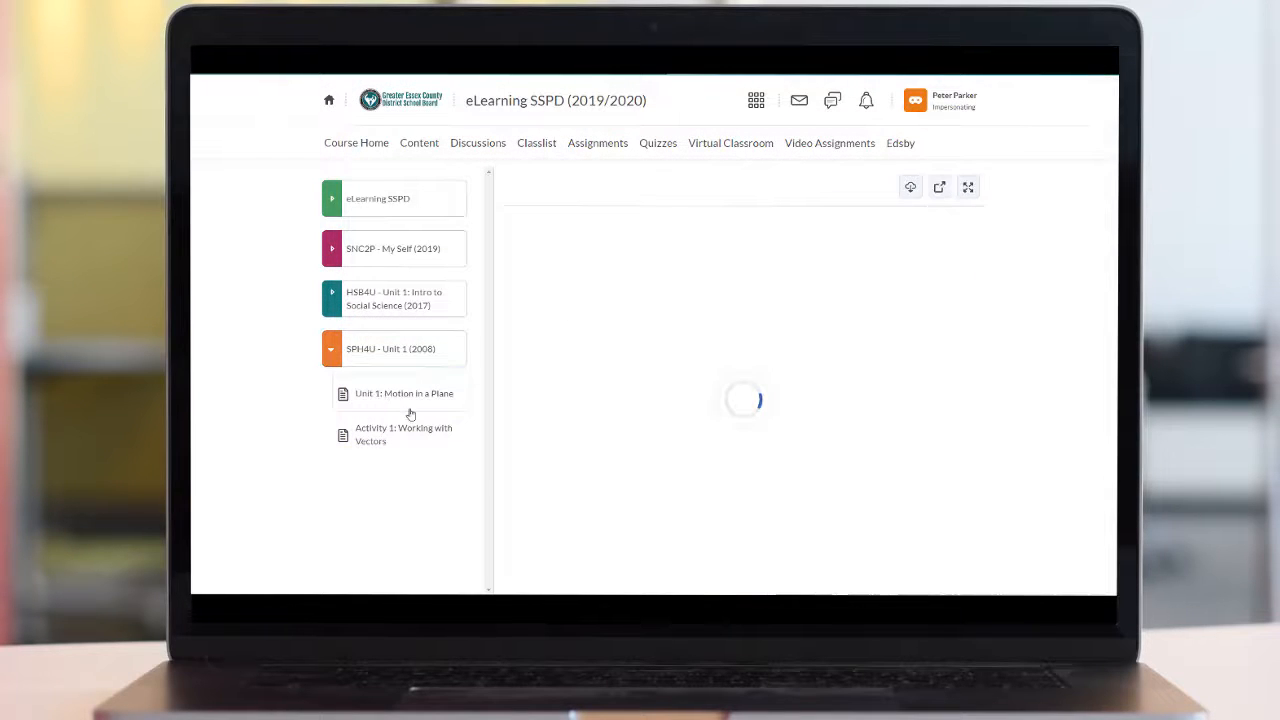
View the Unit 1: Motion in a Plane overview, then open Activity 1: Working with Vectors
{"action": "left_click", "coordinate": [404, 392]}
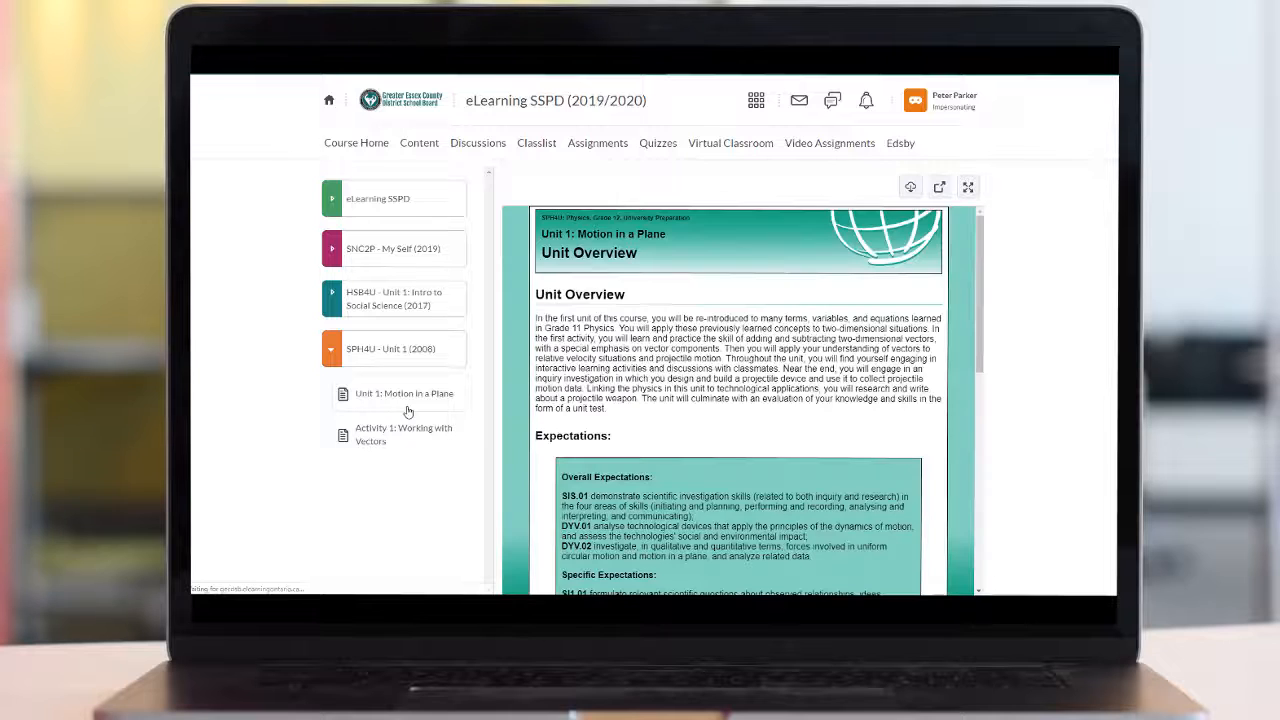
{"action": "left_click", "coordinate": [404, 434]}
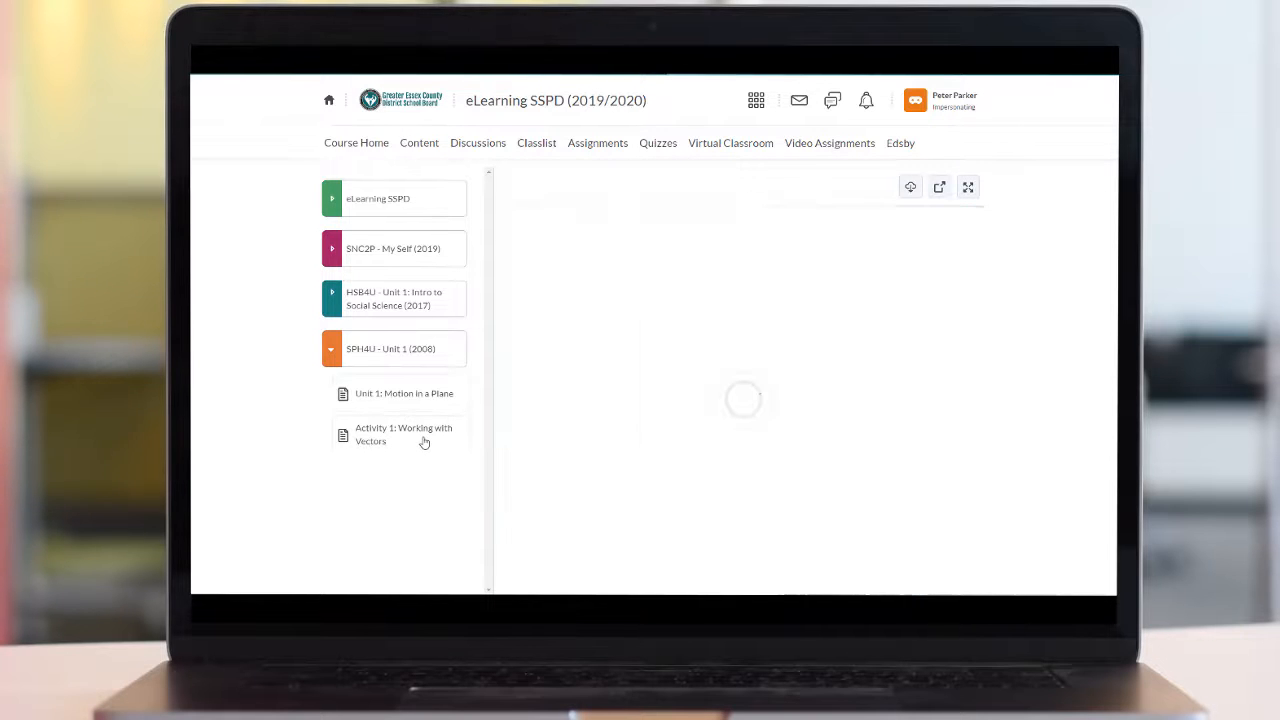
{"action": "left_click", "coordinate": [404, 434]}
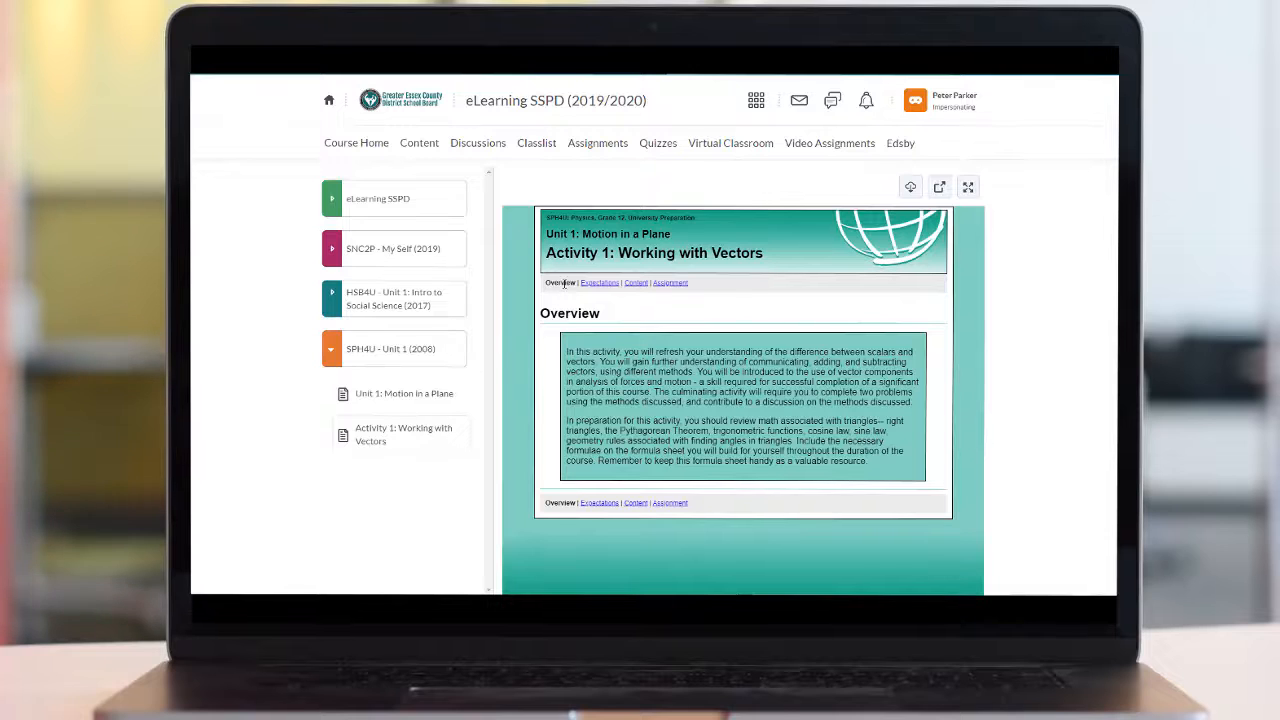
Page through the Expectations, Content and Assignment sections, reaching Assignment 1 and Assignment 2
{"action": "left_click", "coordinate": [598, 282]}
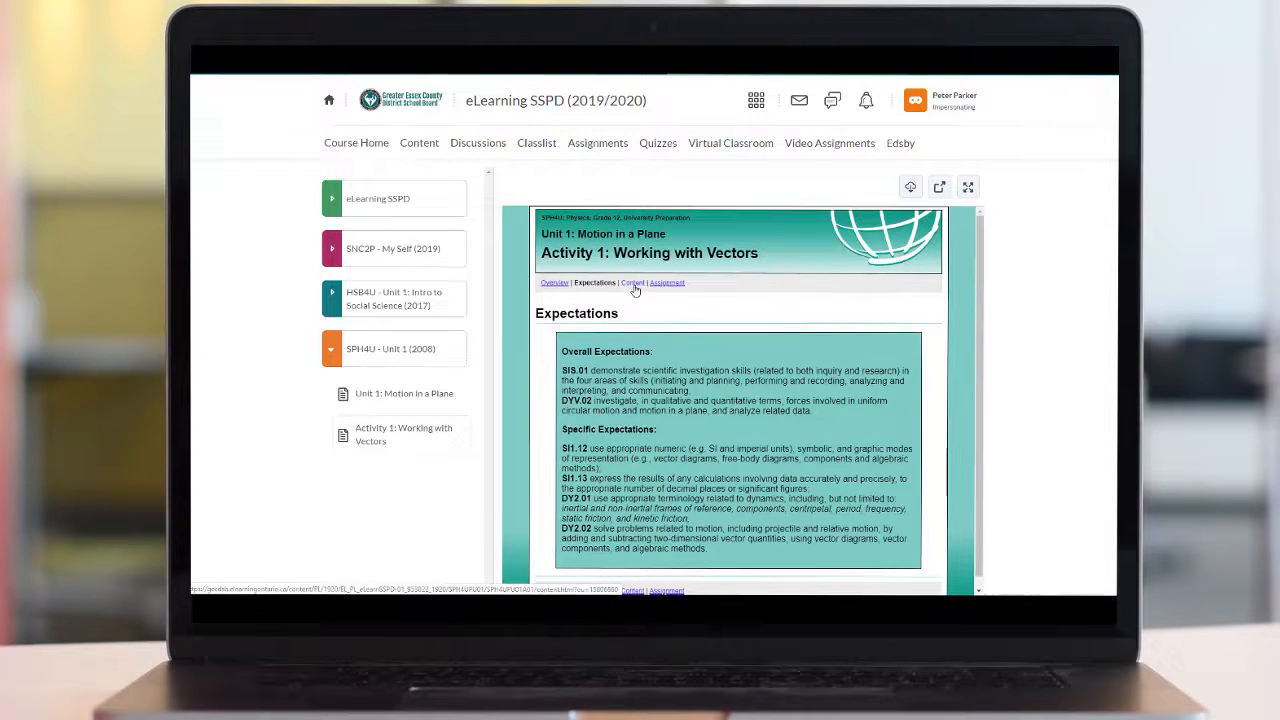
{"action": "left_click", "coordinate": [632, 282]}
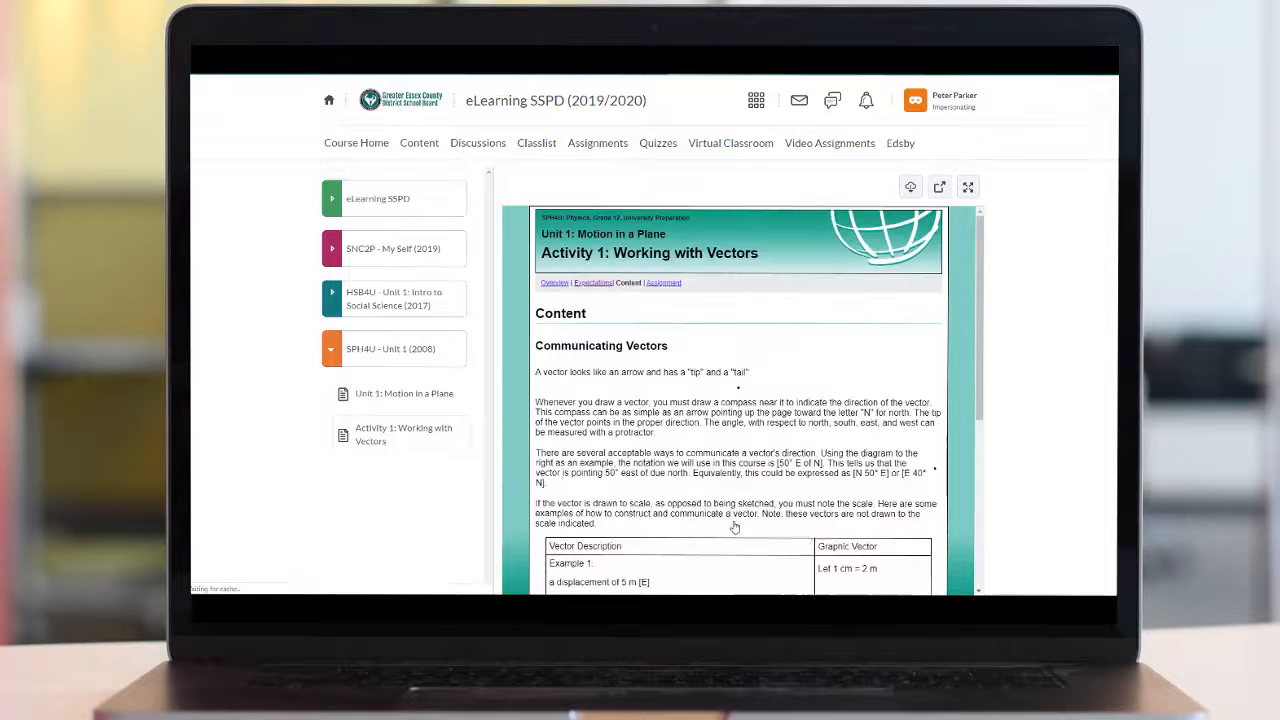
{"action": "scroll", "scroll_direction": "down", "scroll_amount": 3}
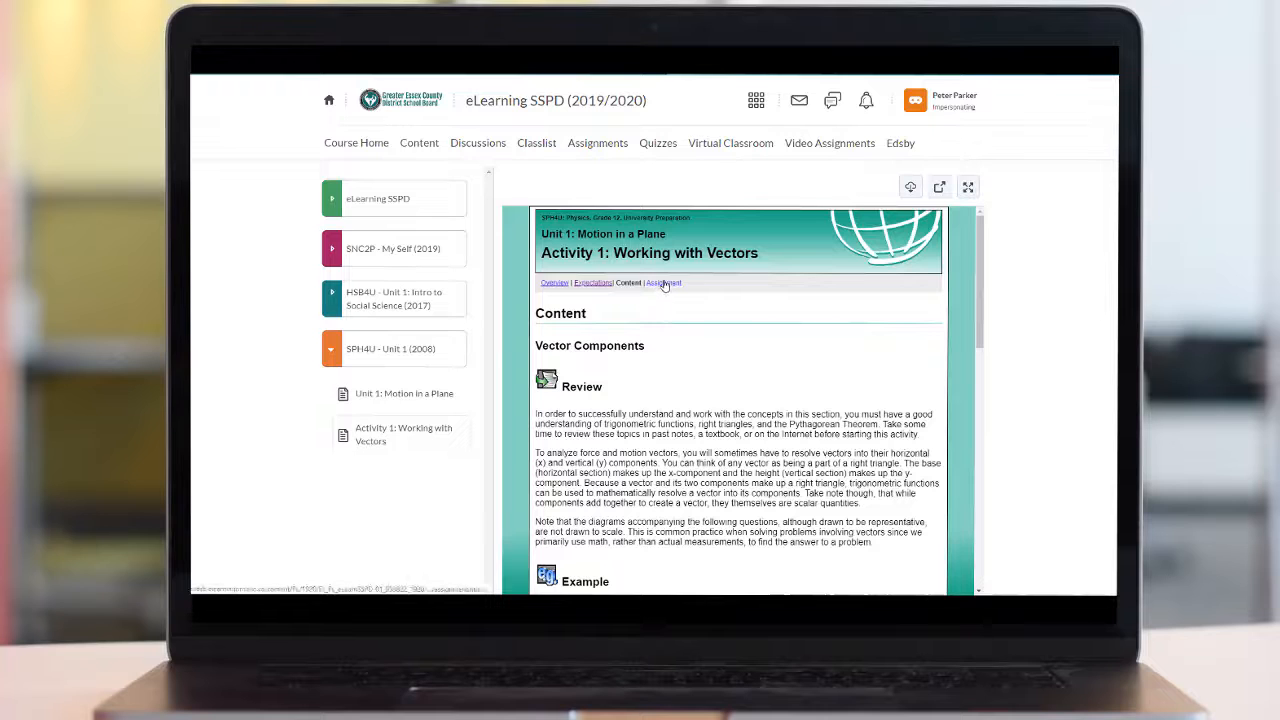
{"action": "left_click", "coordinate": [664, 284]}
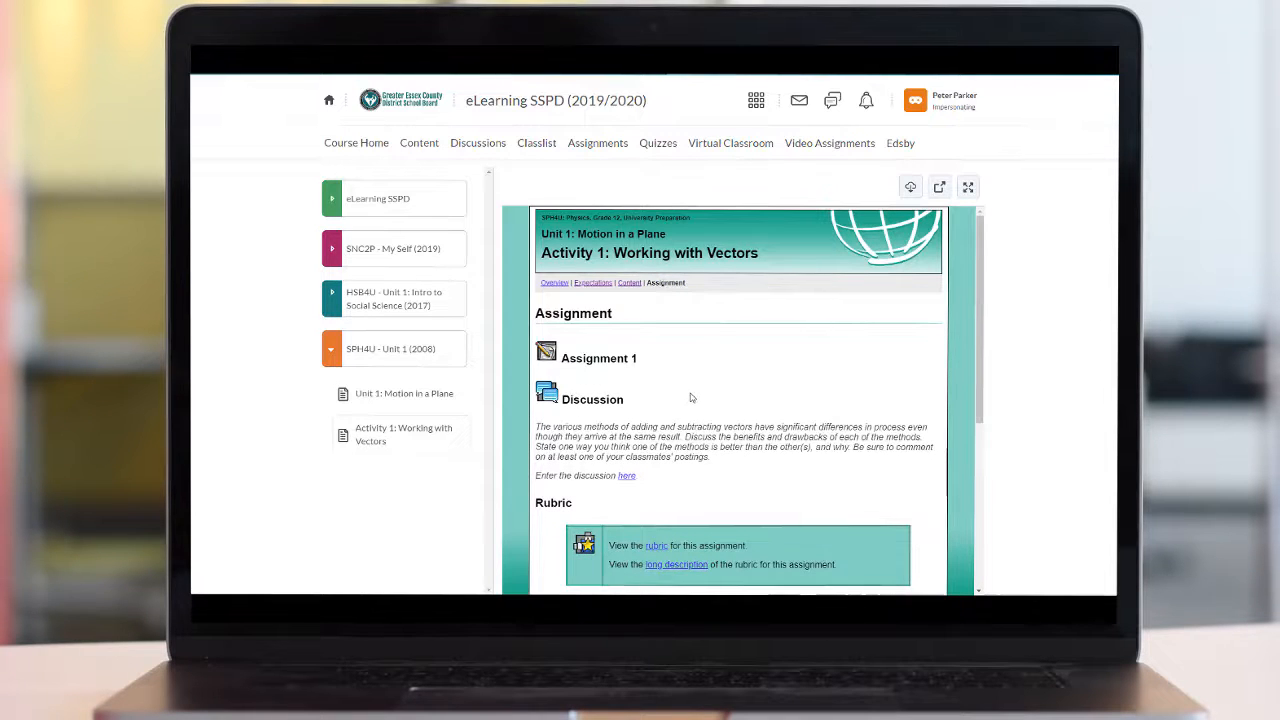
{"action": "scroll", "scroll_direction": "down", "scroll_amount": 3}
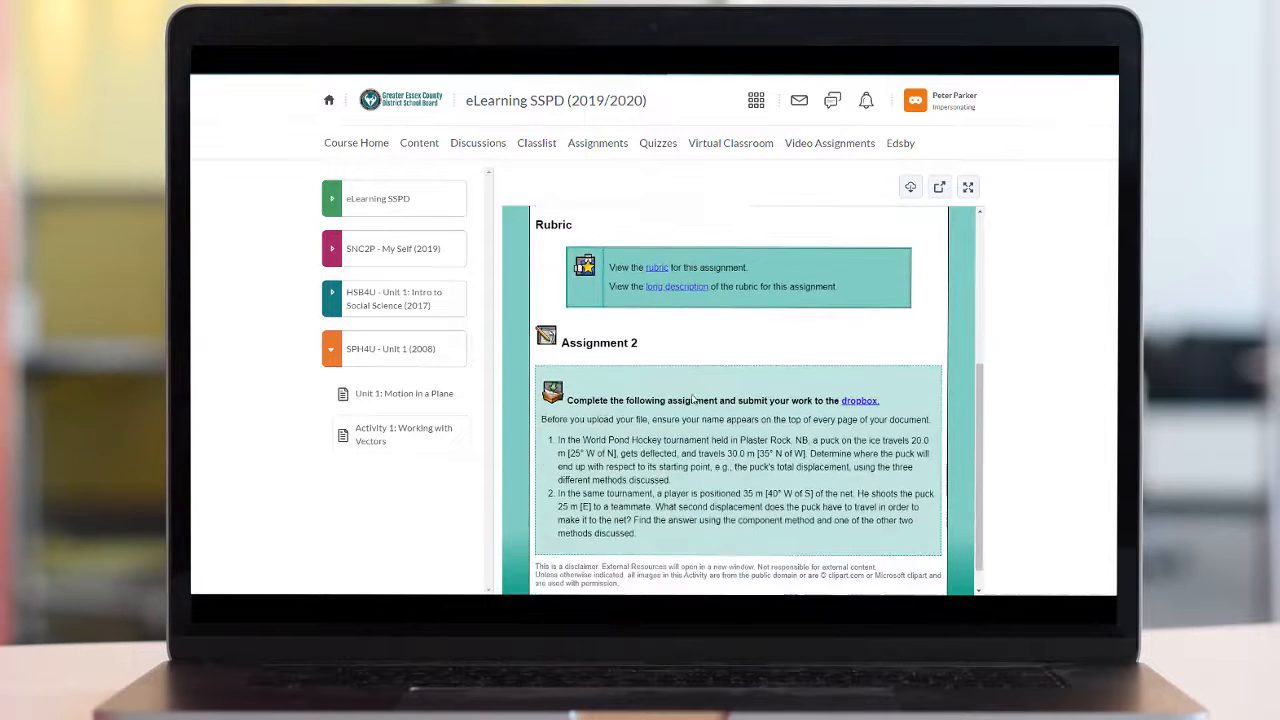